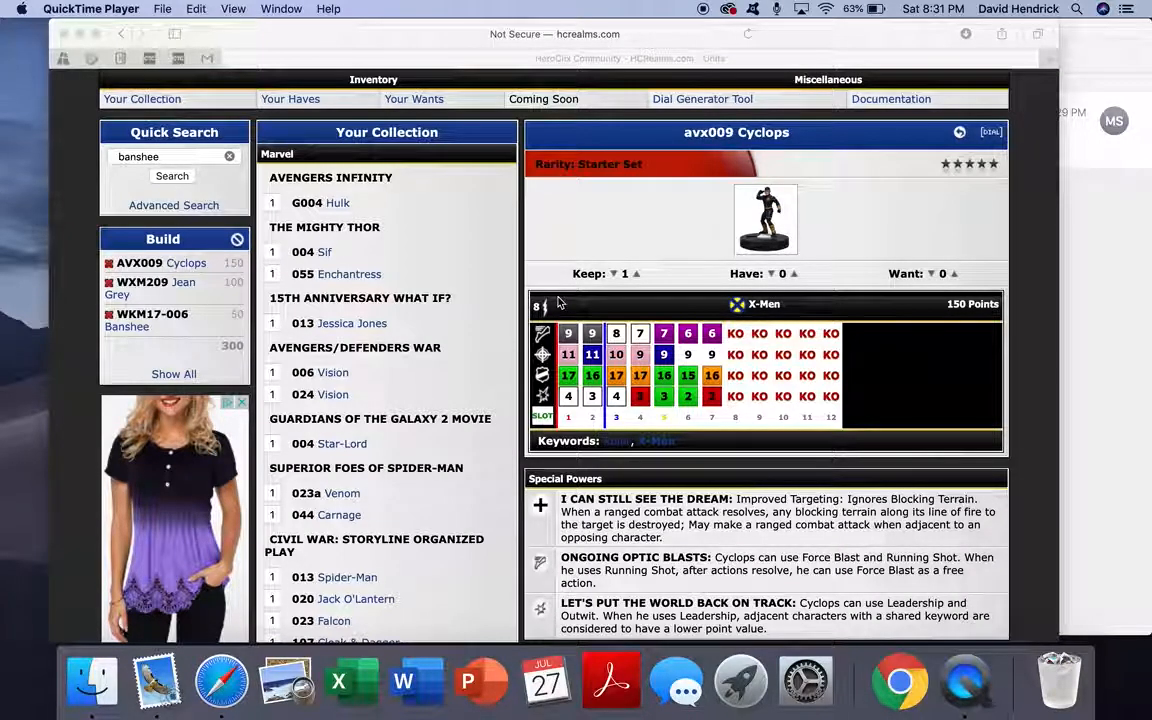
{"action": "mouse_move", "coordinate": [793, 421]}
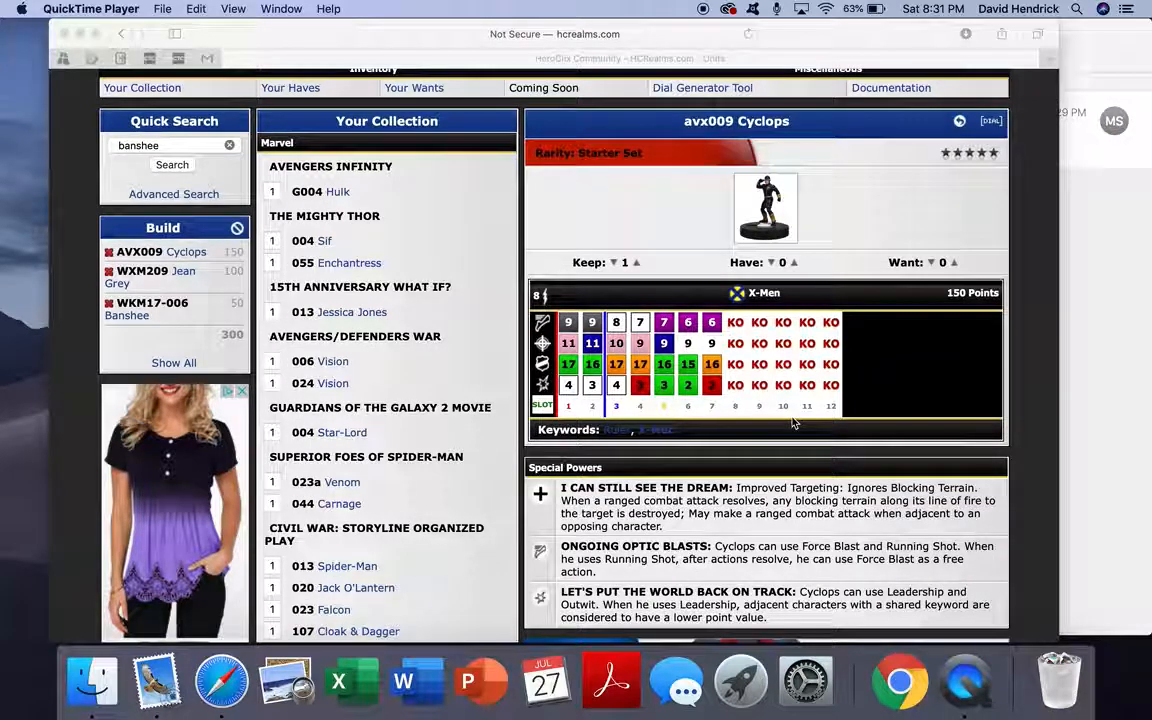
{"action": "mouse_move", "coordinate": [778, 432]}
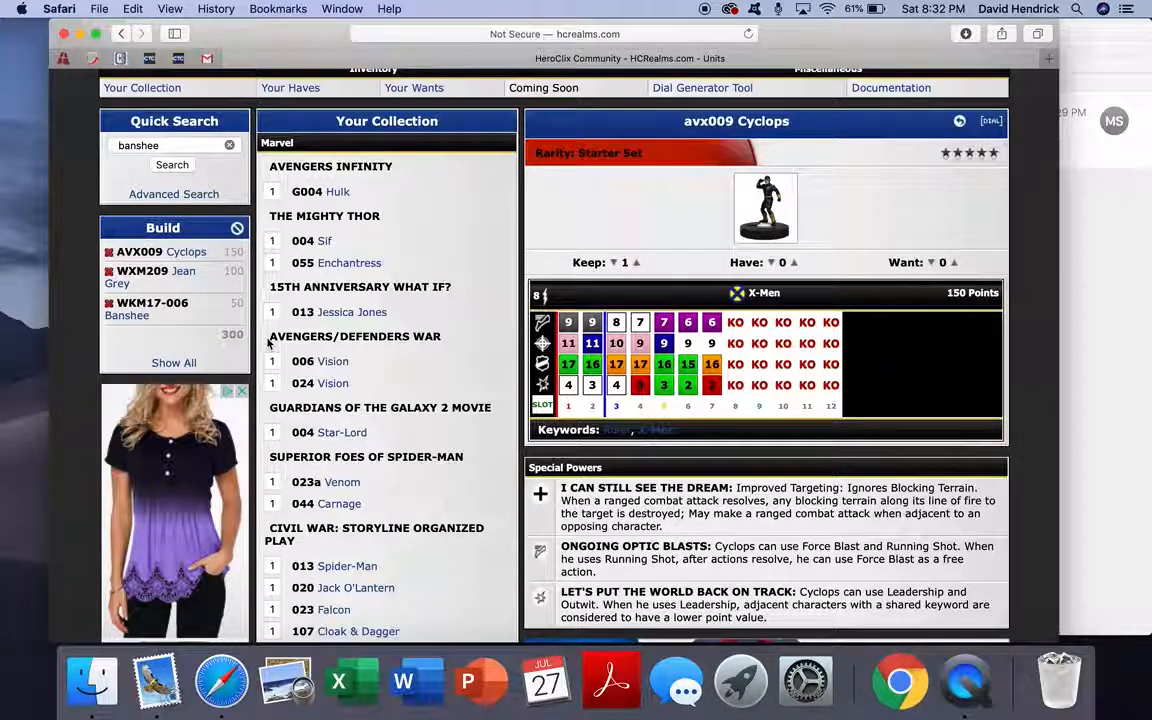
{"action": "mouse_move", "coordinate": [225, 270]}
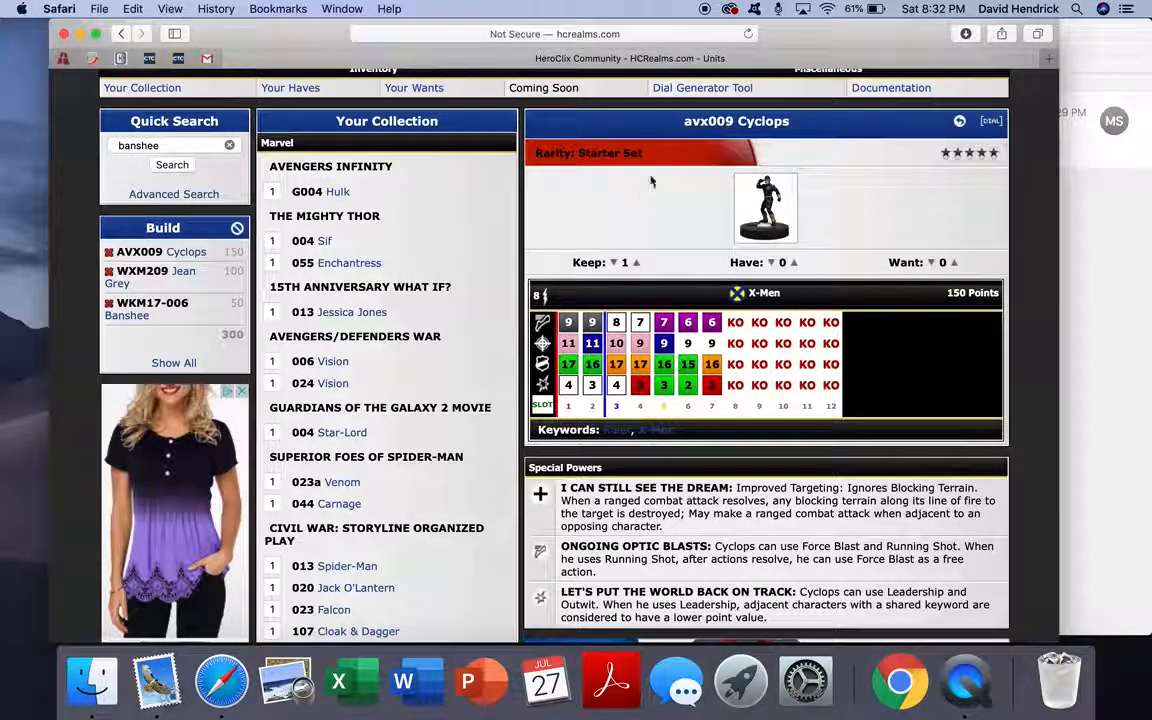
{"action": "mouse_move", "coordinate": [739, 213]}
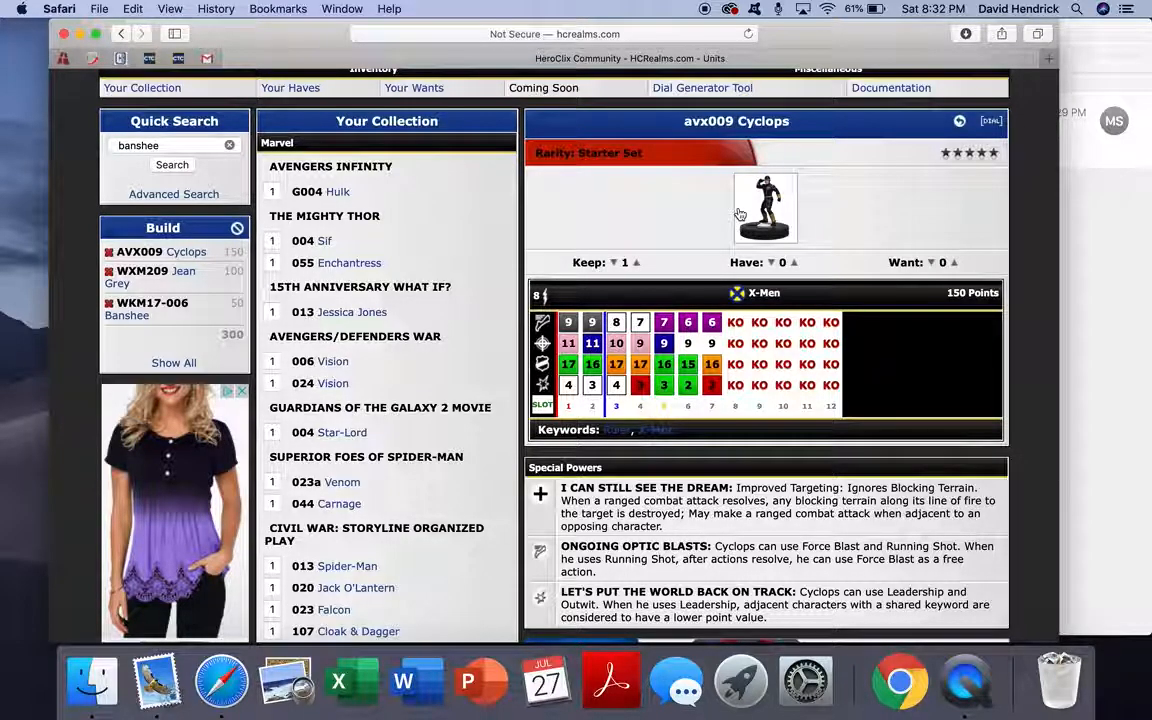
{"action": "mouse_move", "coordinate": [736, 218]}
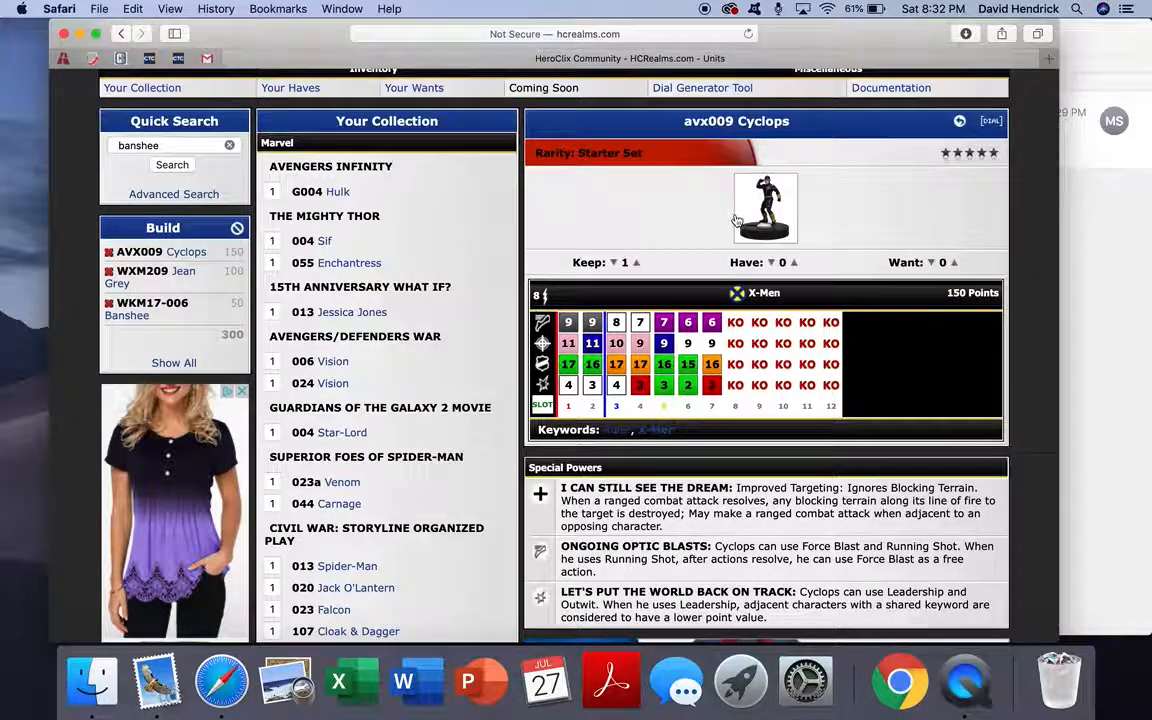
{"action": "mouse_move", "coordinate": [583, 380]}
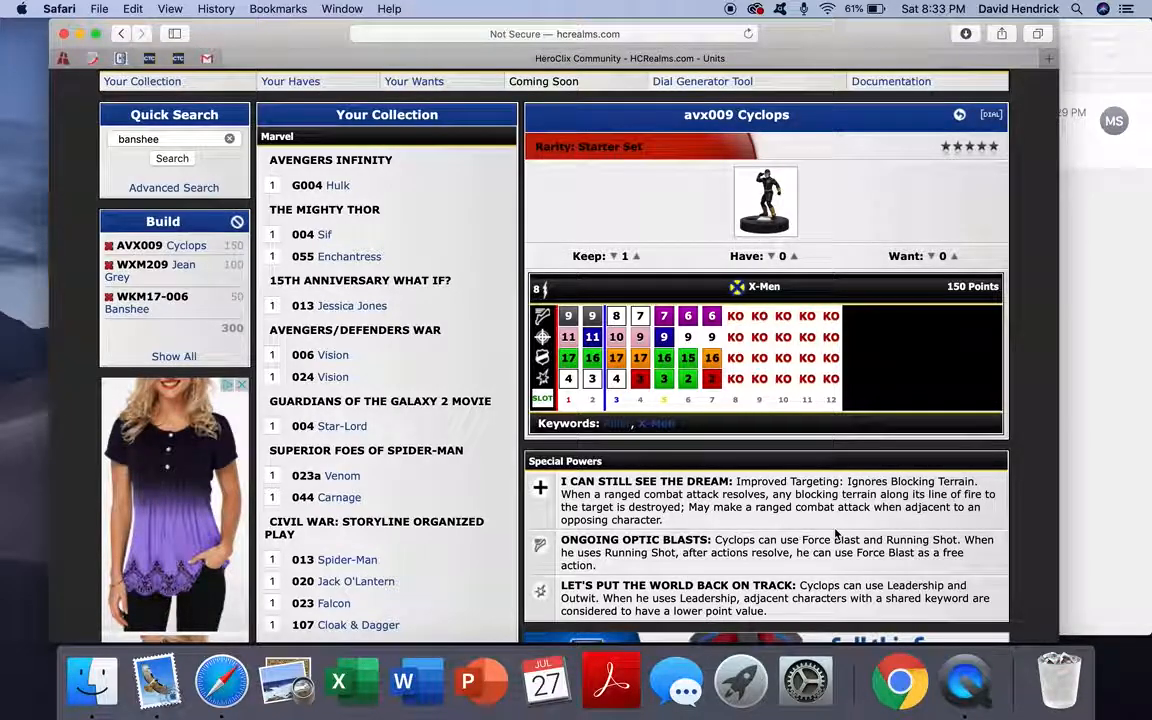
{"action": "mouse_move", "coordinate": [682, 524]}
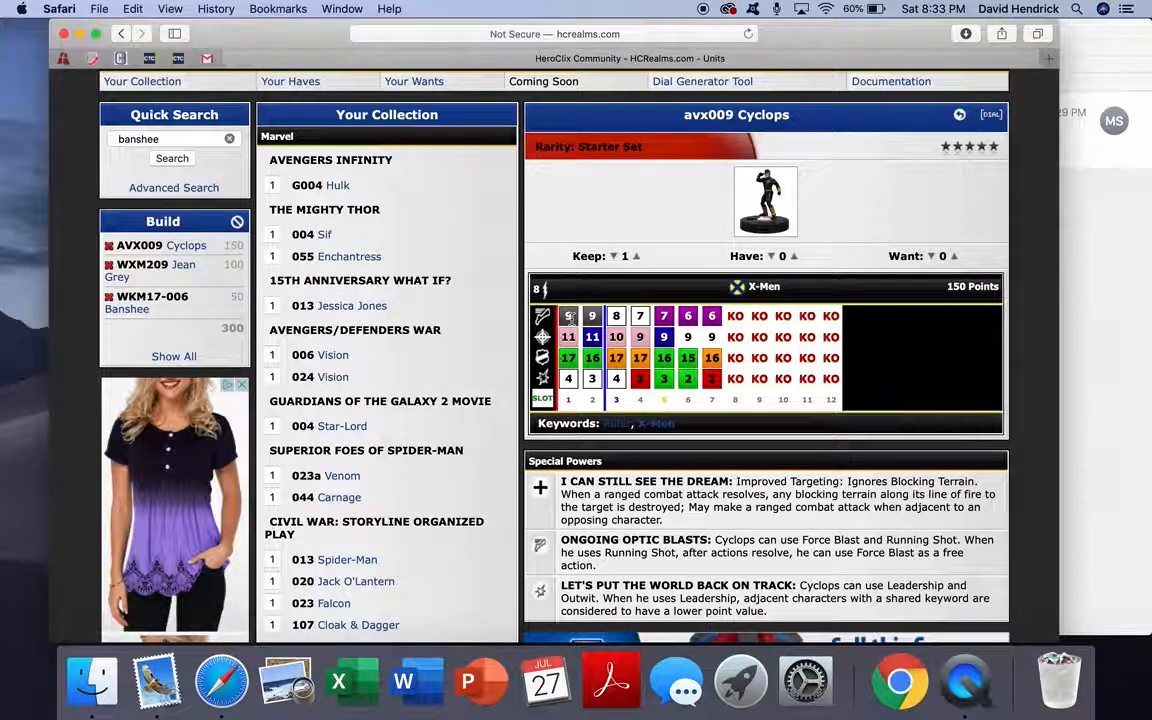
{"action": "mouse_move", "coordinate": [591, 337]}
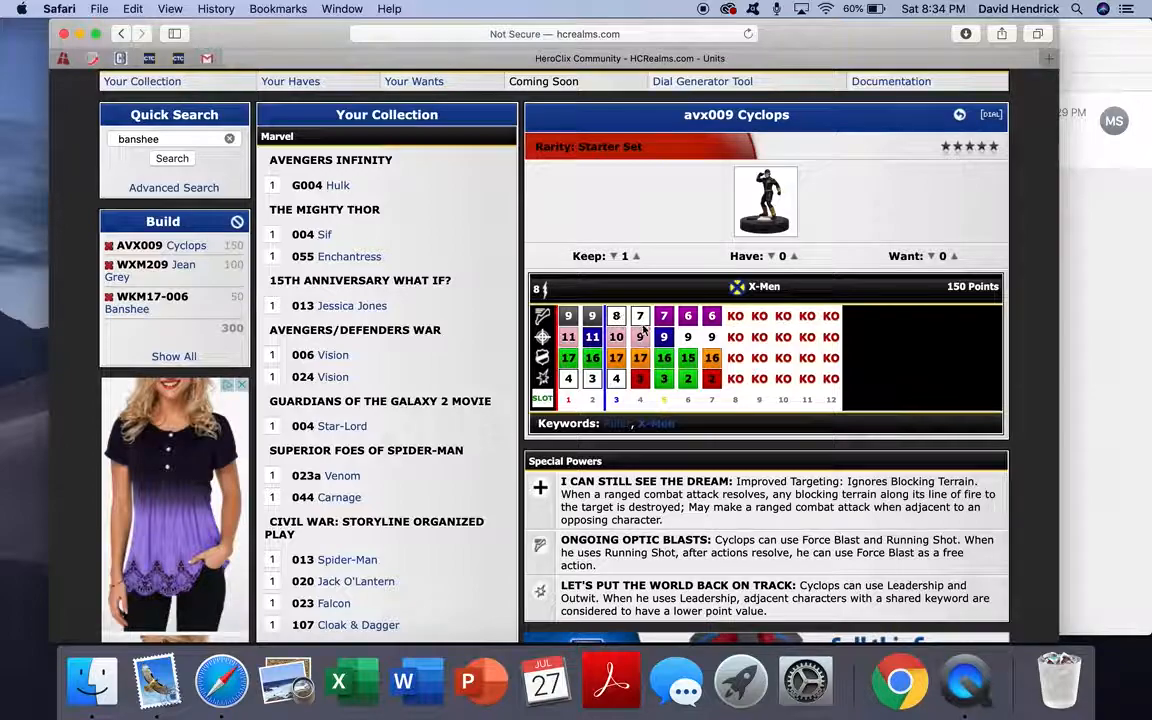
{"action": "mouse_move", "coordinate": [815, 535]}
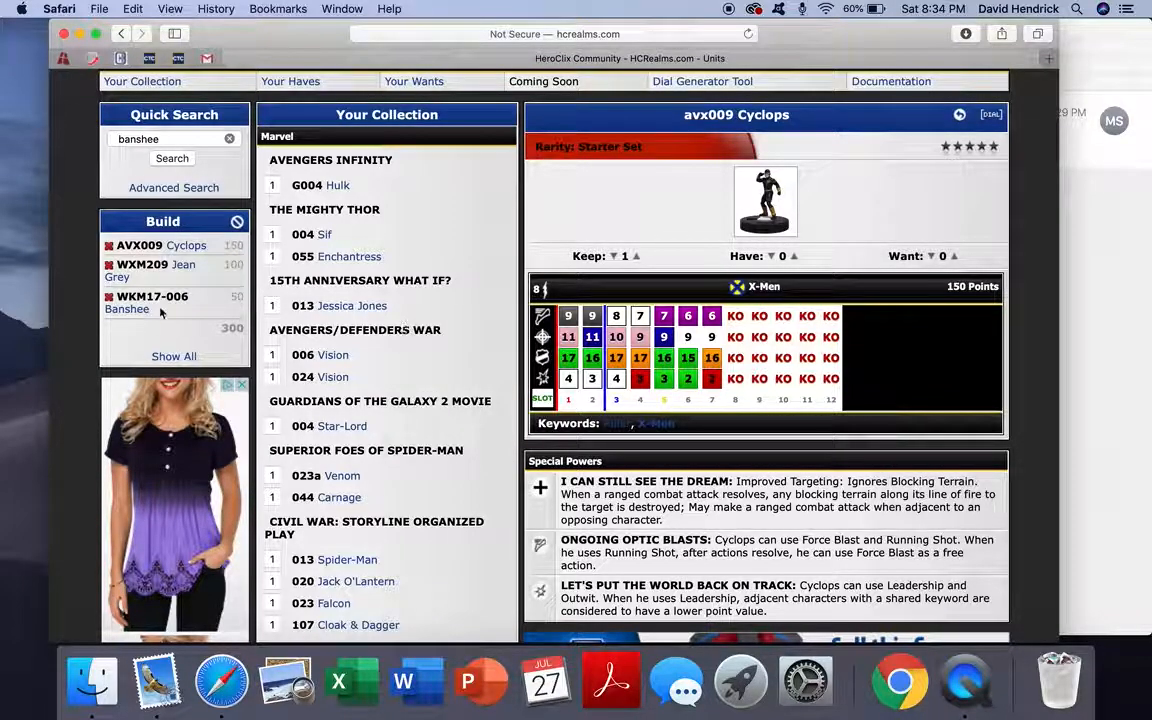
Flip through Cyclops and Jean Grey, ending on Banshee's WKM17-006 unit page.
{"action": "left_click", "coordinate": [150, 270]}
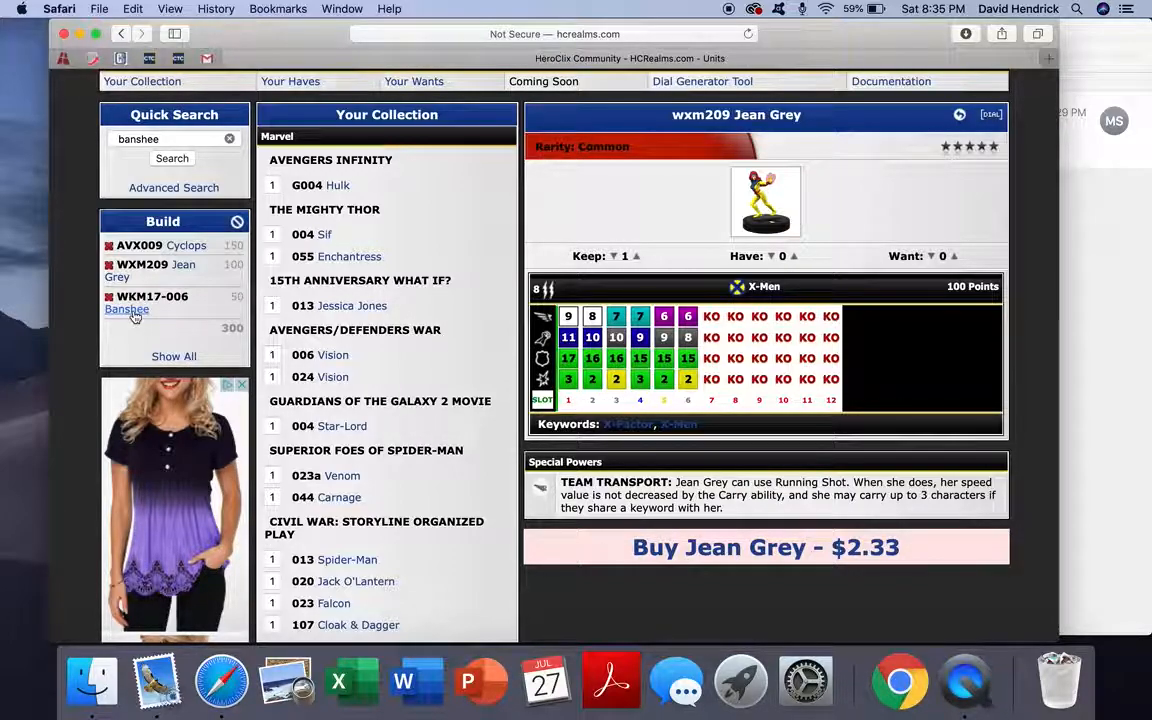
{"action": "left_click", "coordinate": [127, 309]}
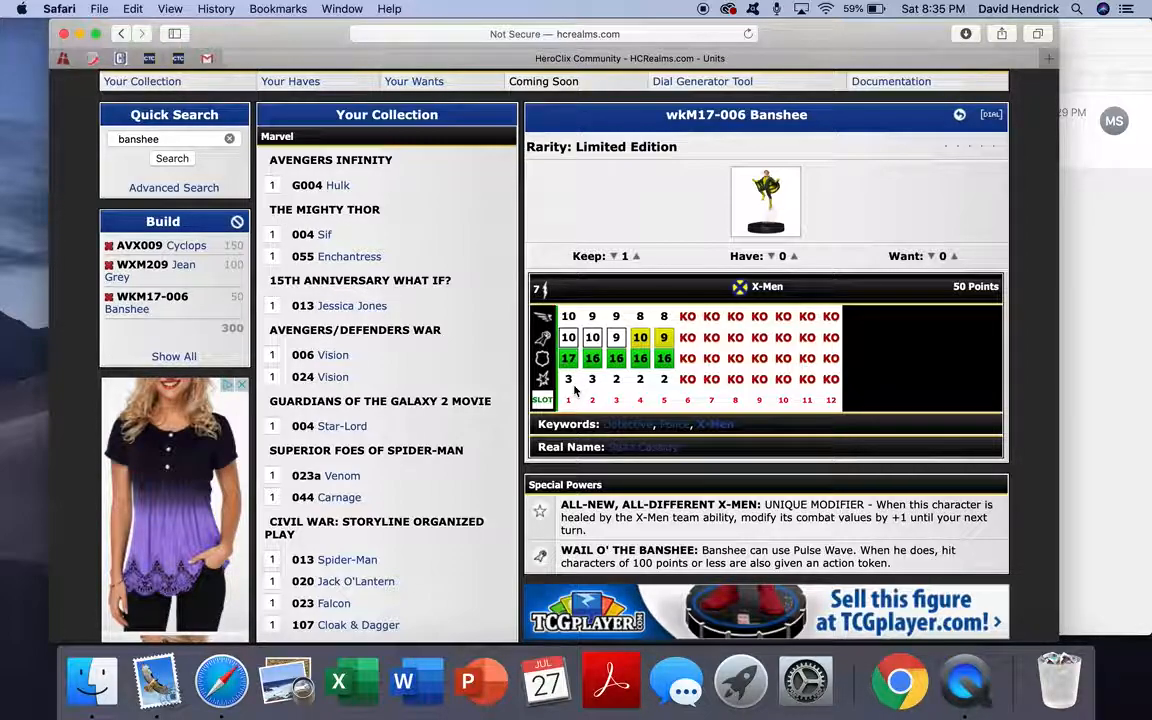
{"action": "left_click", "coordinate": [139, 245]}
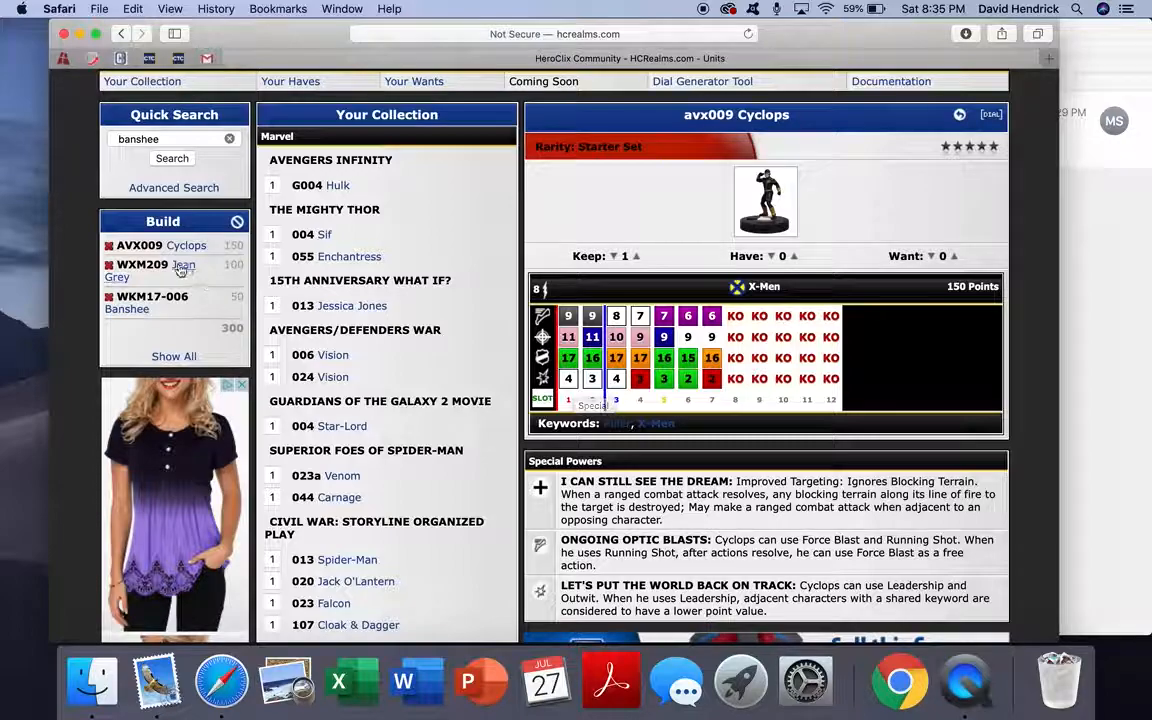
{"action": "left_click", "coordinate": [142, 270]}
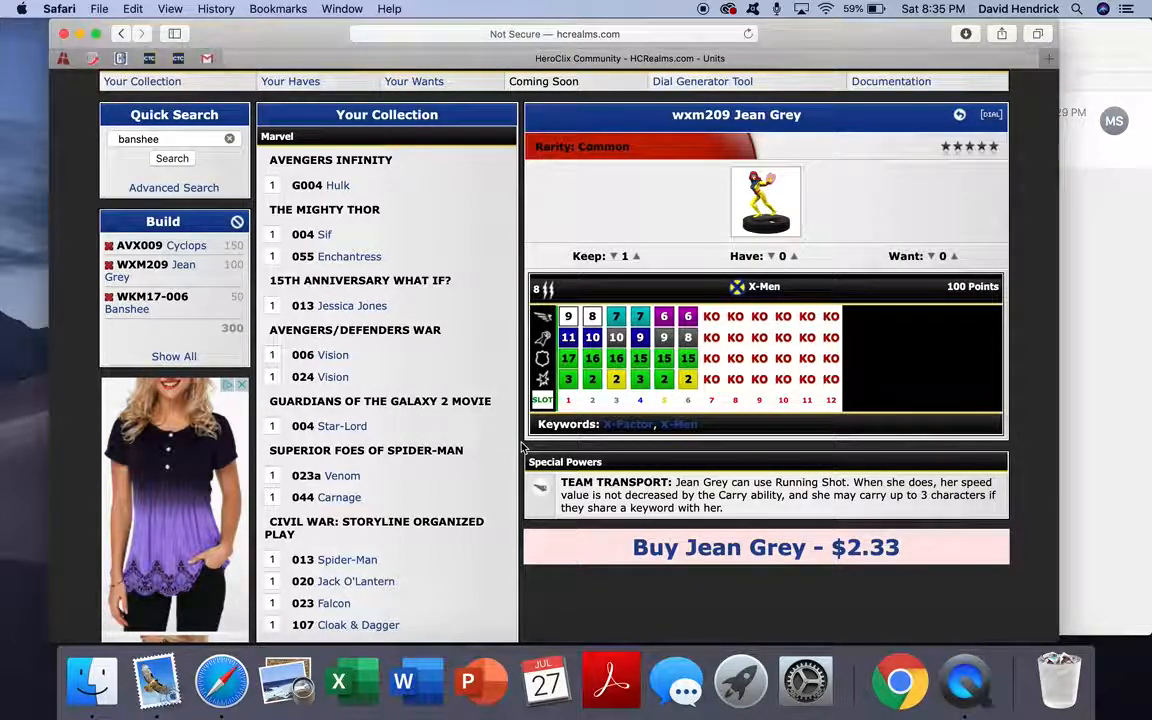
{"action": "mouse_move", "coordinate": [604, 448]}
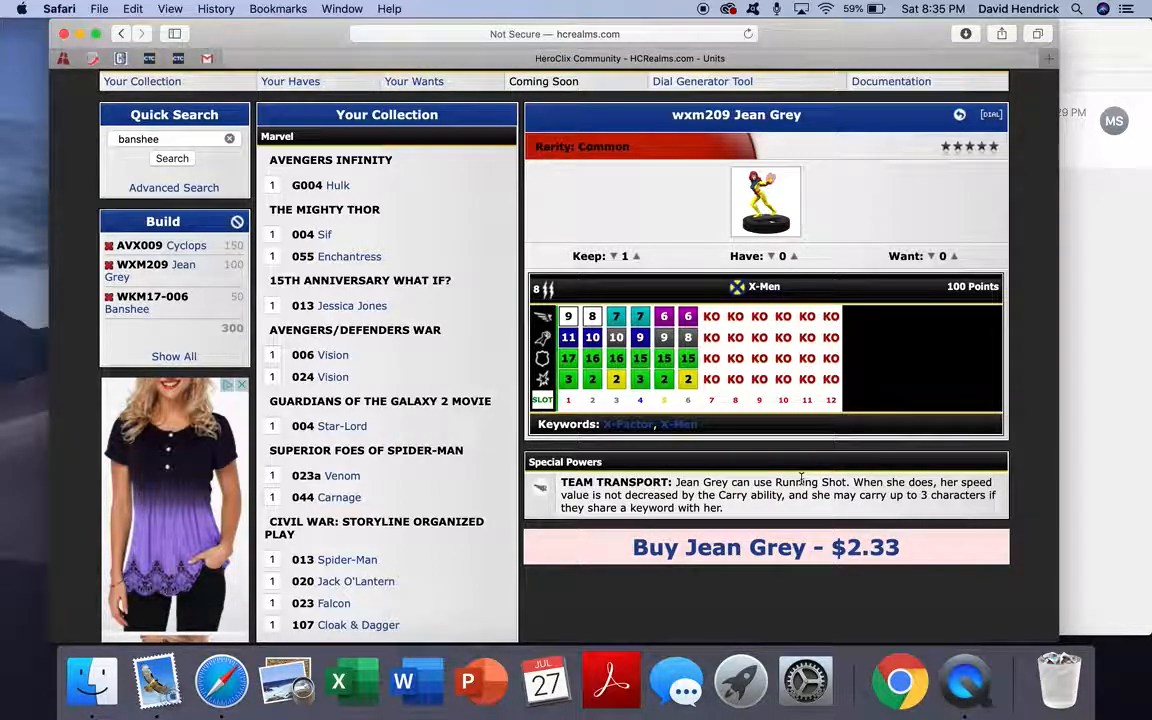
{"action": "mouse_move", "coordinate": [855, 489]}
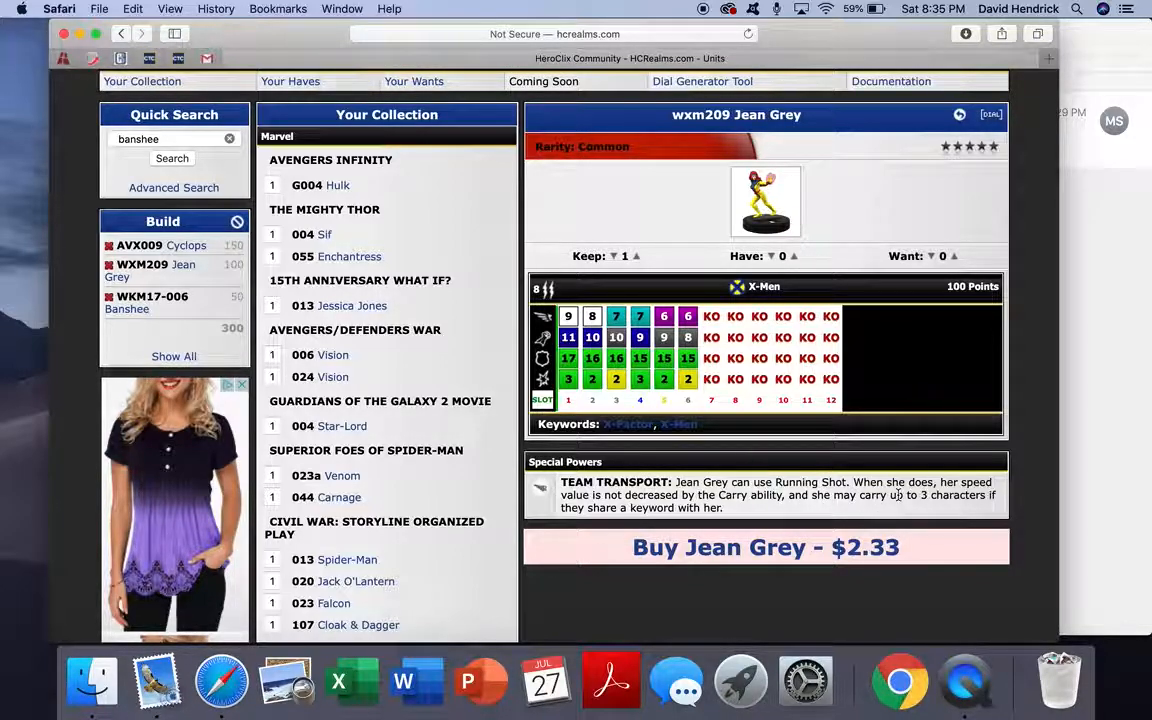
{"action": "mouse_move", "coordinate": [928, 508]}
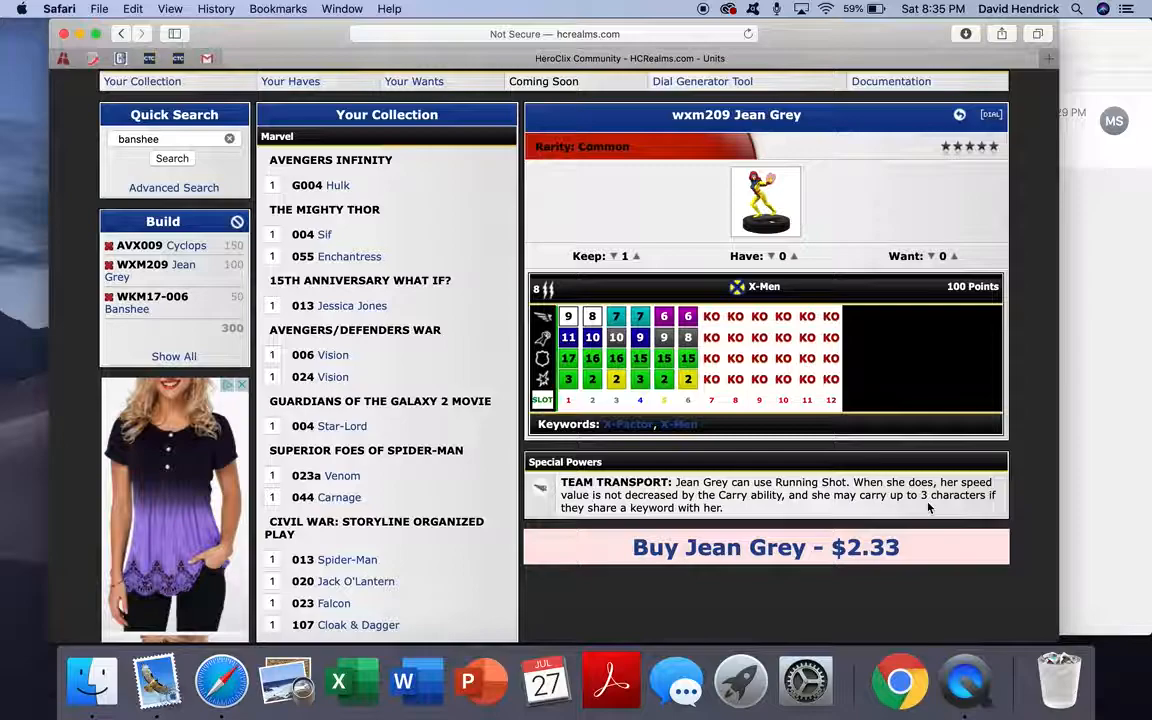
{"action": "mouse_move", "coordinate": [168, 337]}
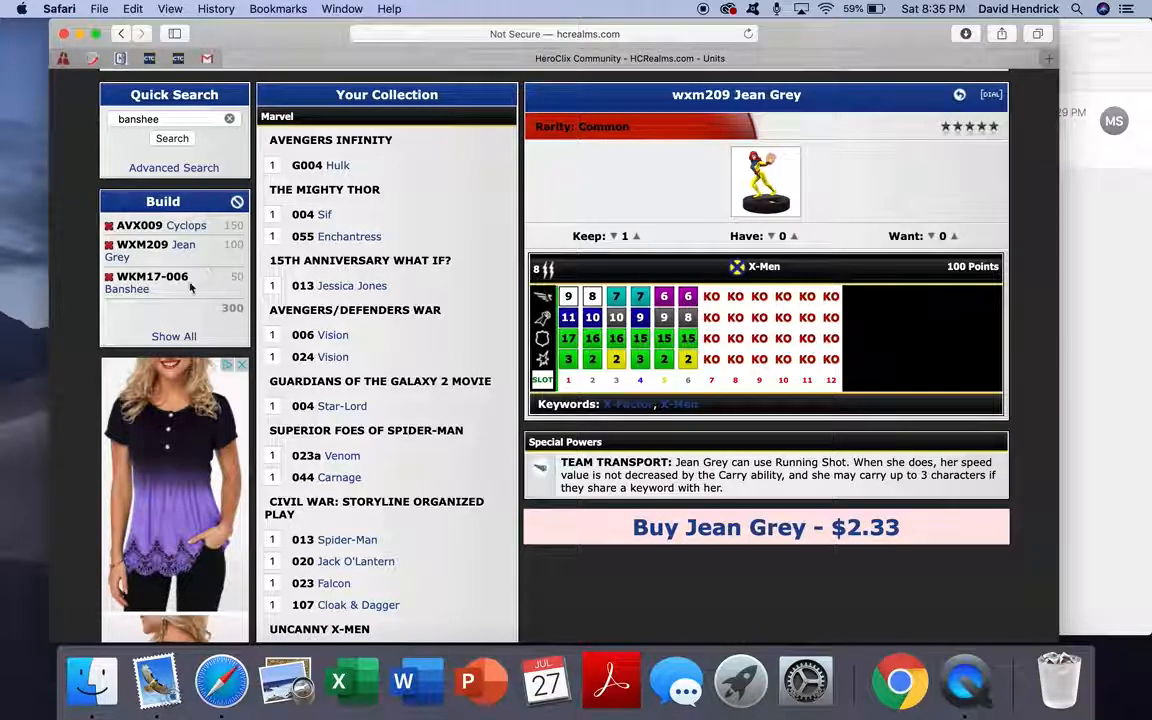
{"action": "left_click", "coordinate": [151, 282]}
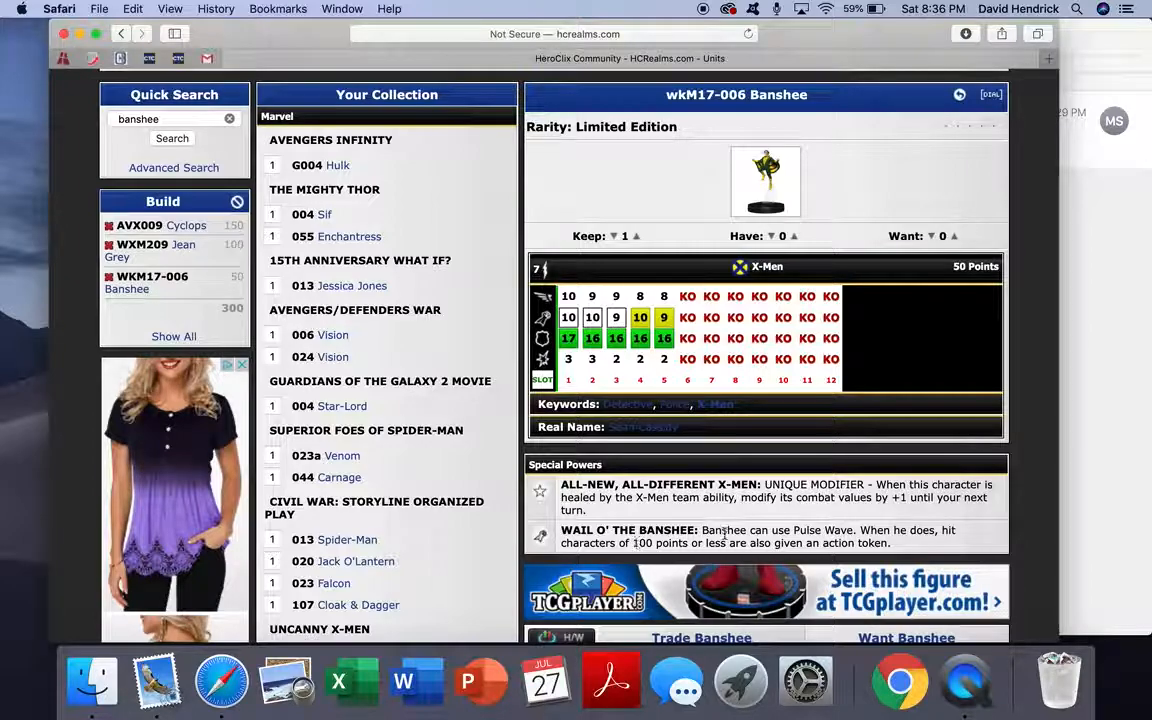
{"action": "left_click", "coordinate": [765, 182]}
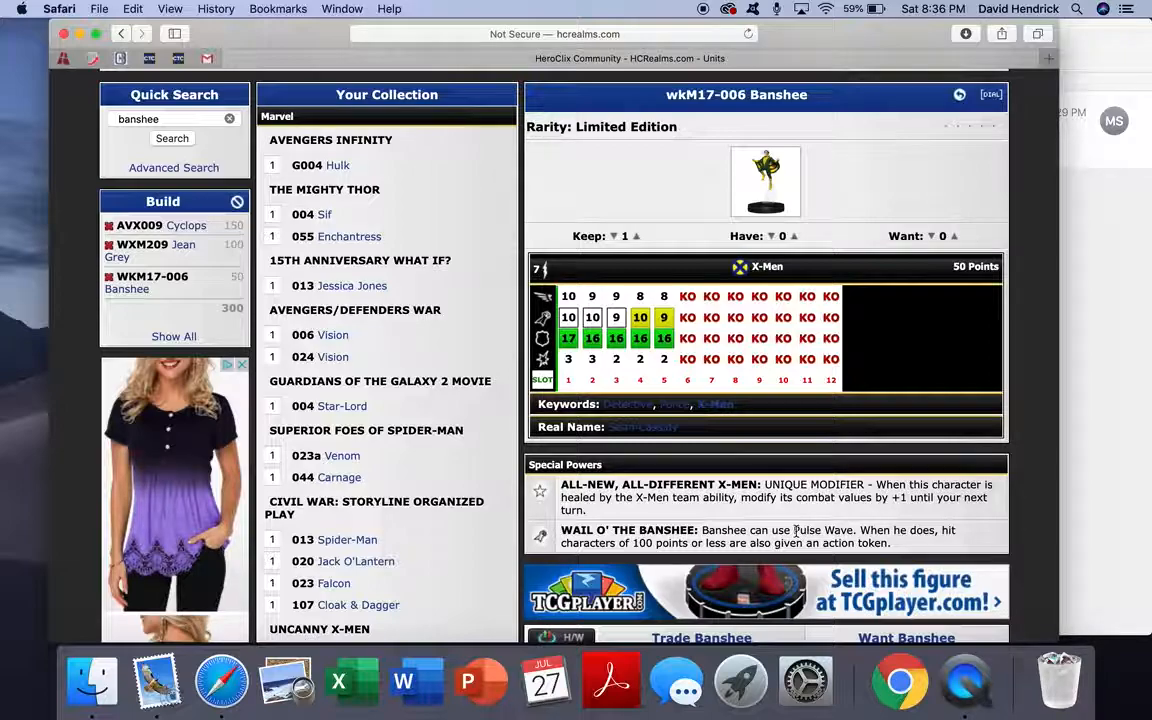
{"action": "left_click", "coordinate": [155, 250]}
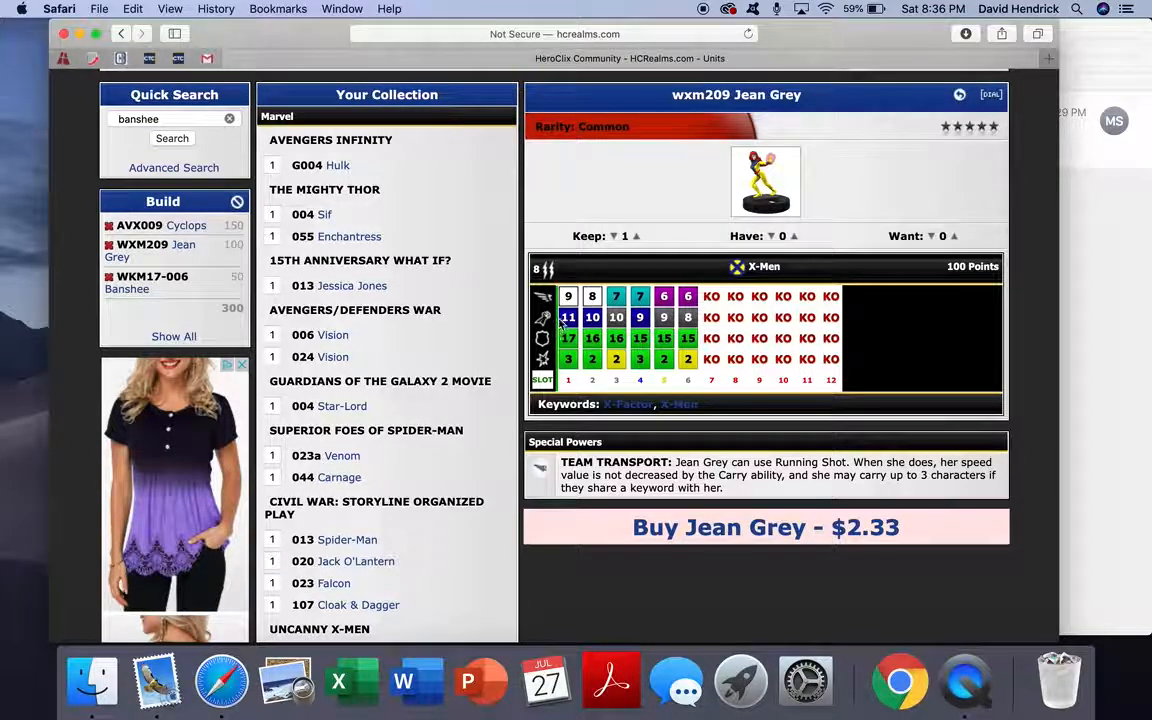
{"action": "mouse_move", "coordinate": [456, 315]}
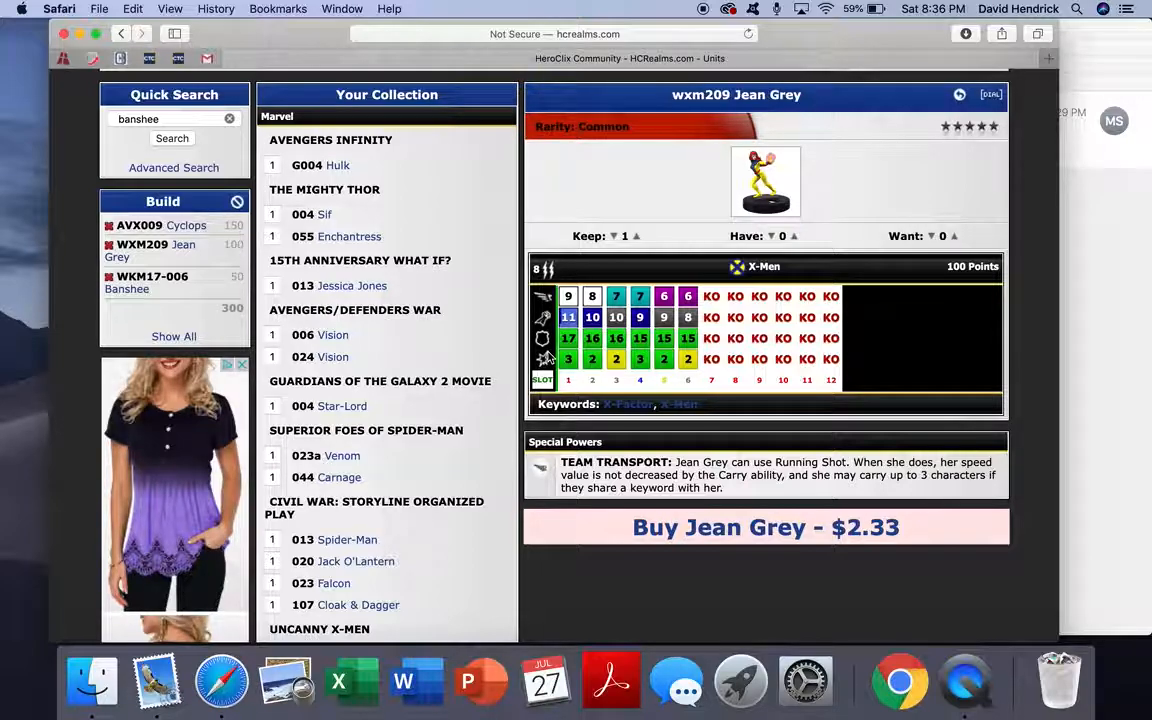
{"action": "left_click", "coordinate": [151, 282]}
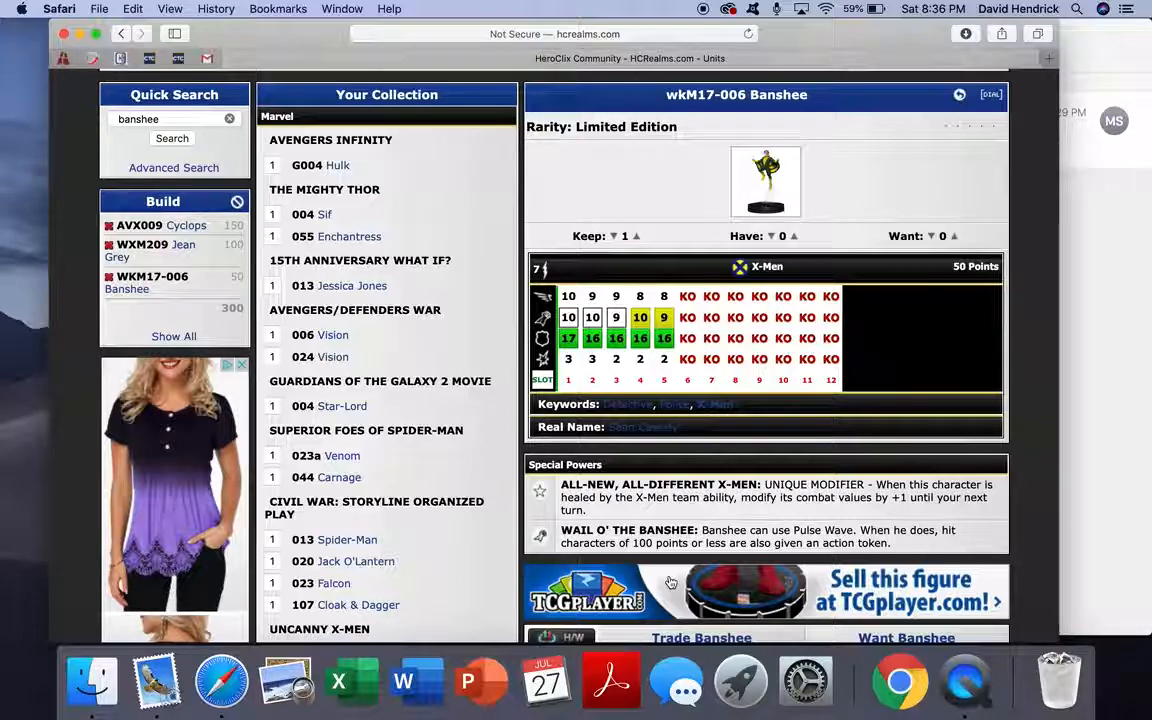
{"action": "mouse_move", "coordinate": [698, 472]}
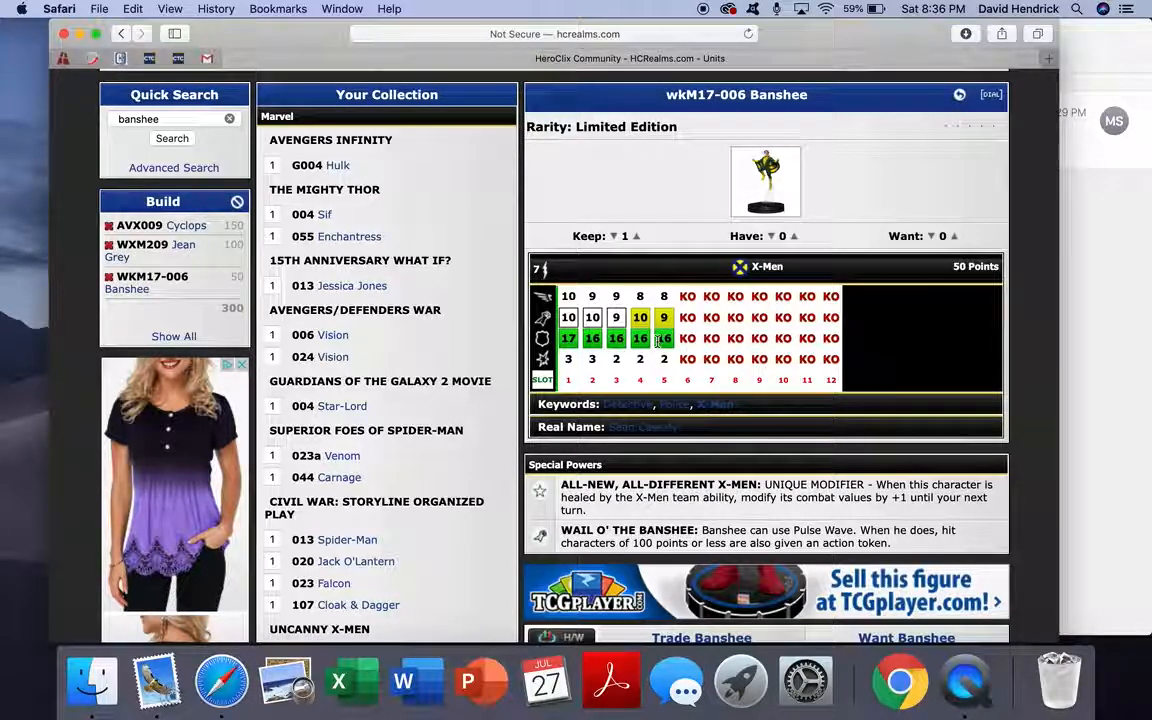
{"action": "mouse_move", "coordinate": [664, 338]}
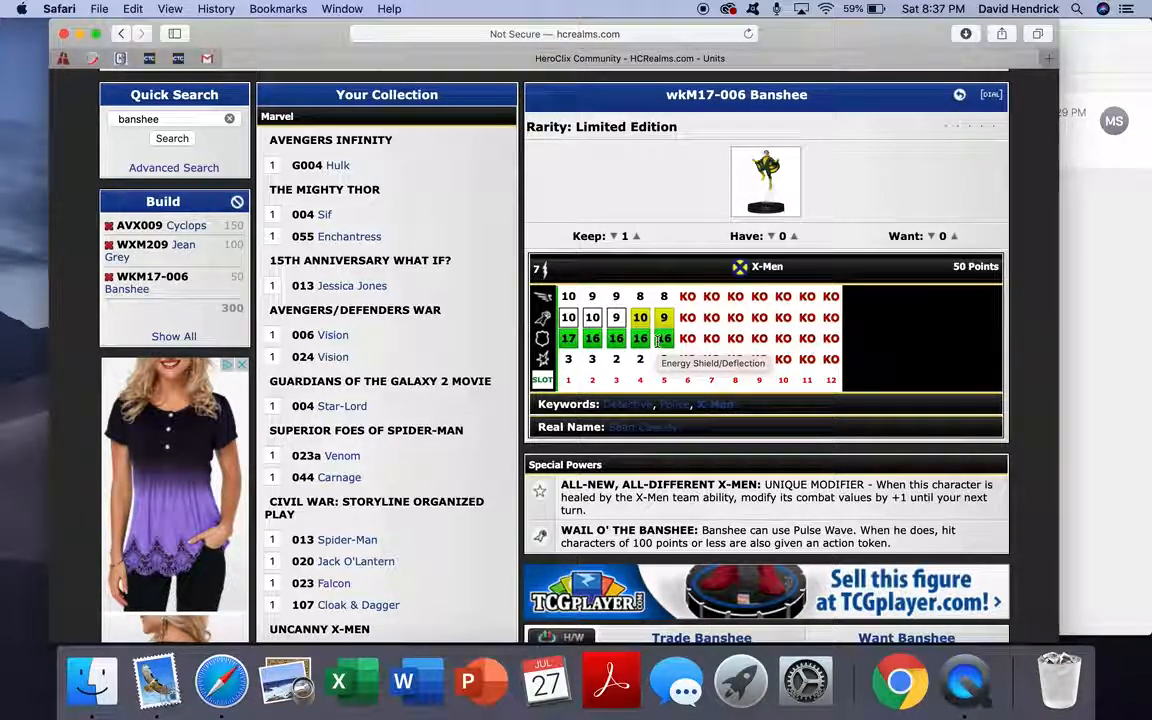
{"action": "mouse_move", "coordinate": [685, 447]}
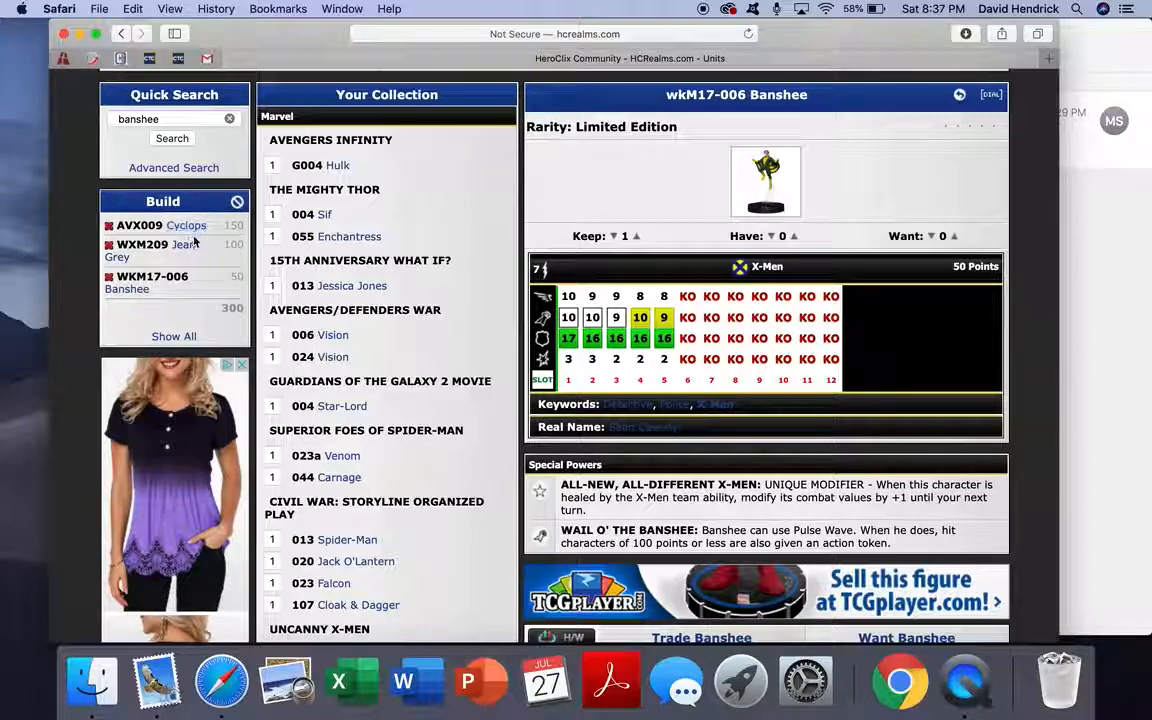
{"action": "left_click", "coordinate": [186, 225]}
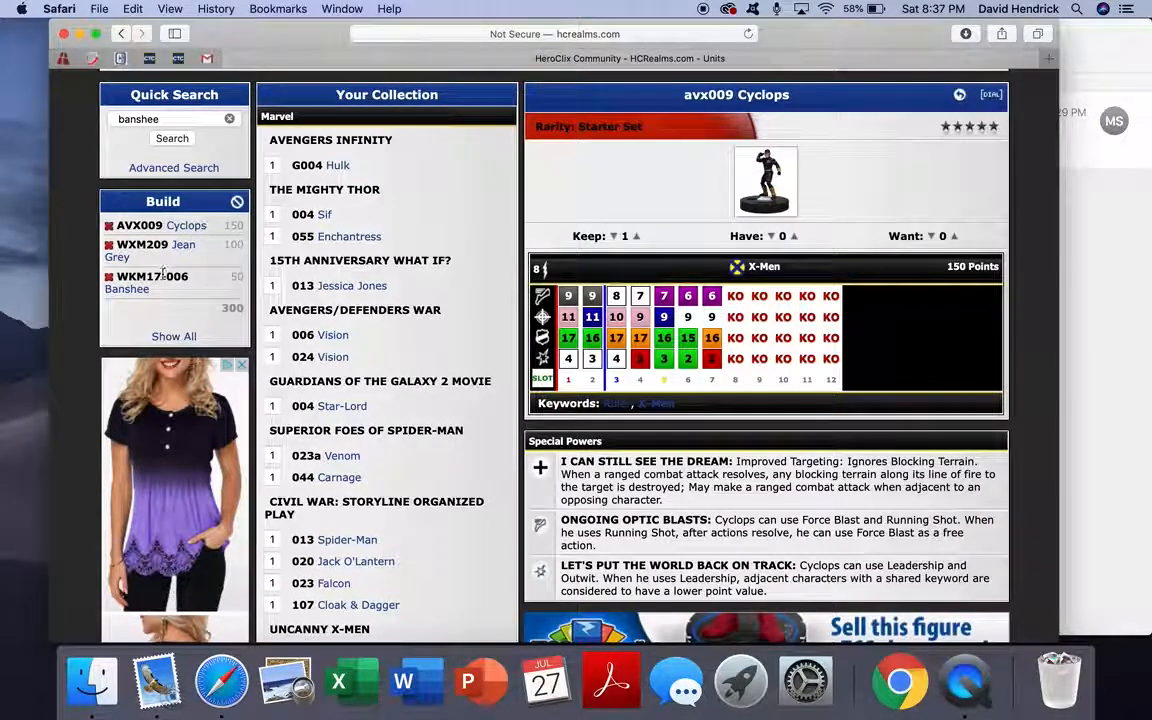
{"action": "left_click", "coordinate": [127, 283]}
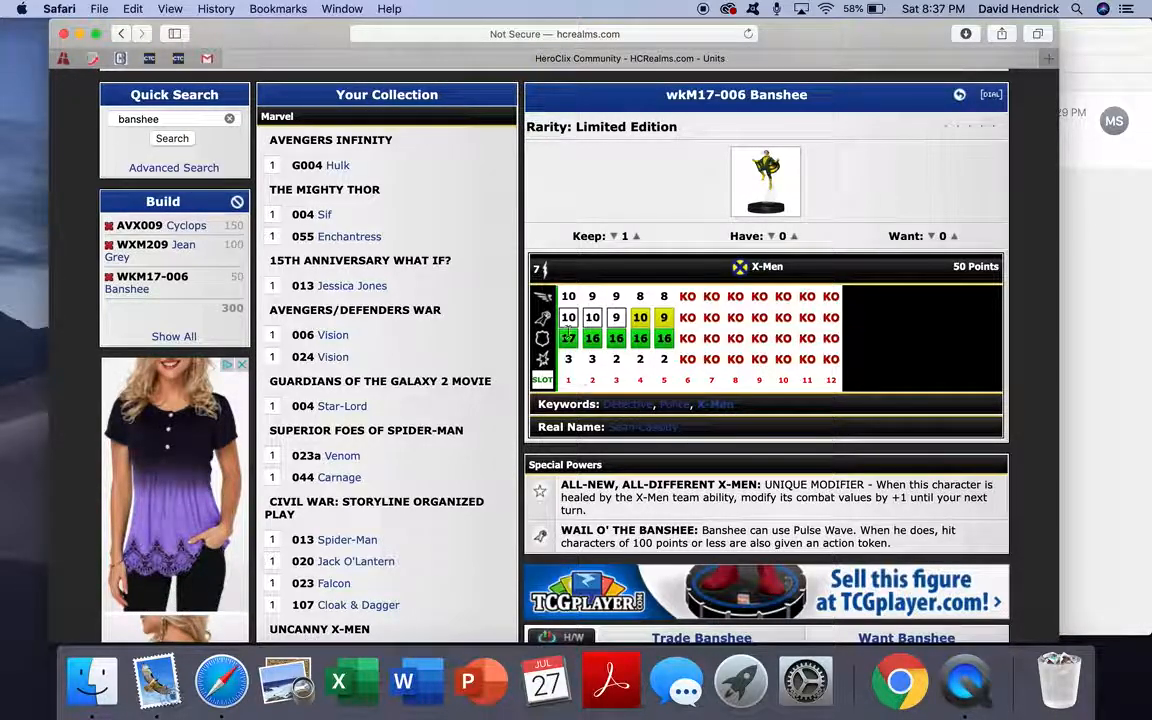
{"action": "mouse_move", "coordinate": [570, 325]}
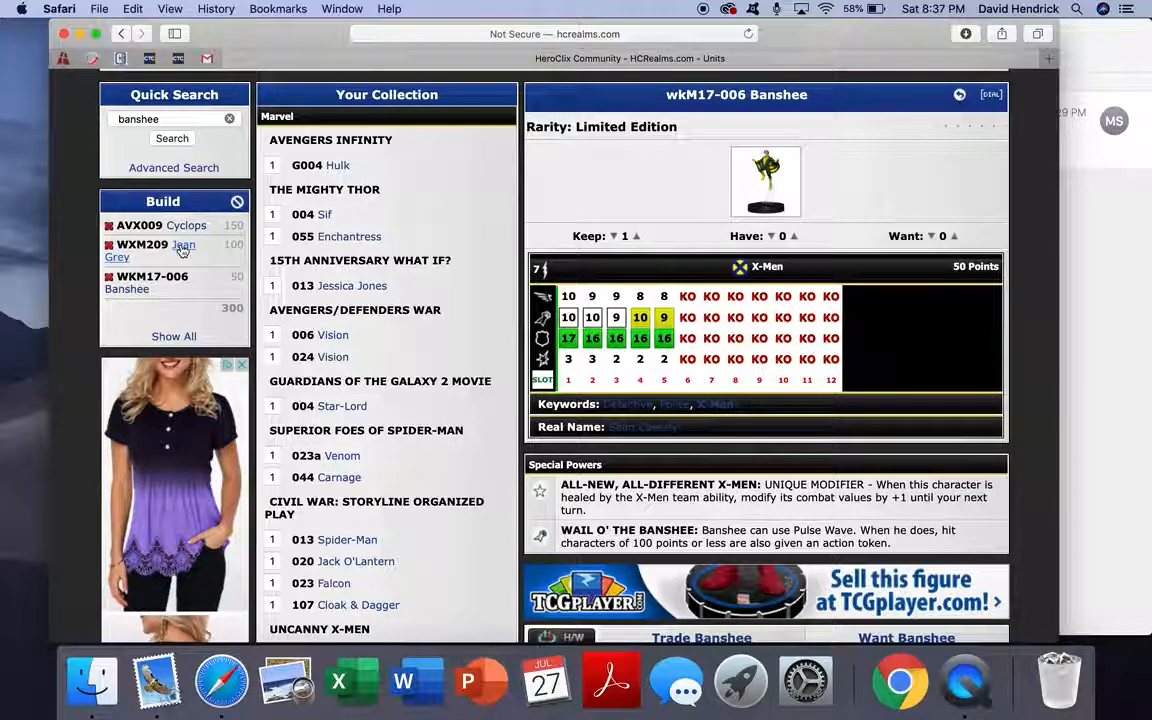
{"action": "left_click", "coordinate": [156, 250]}
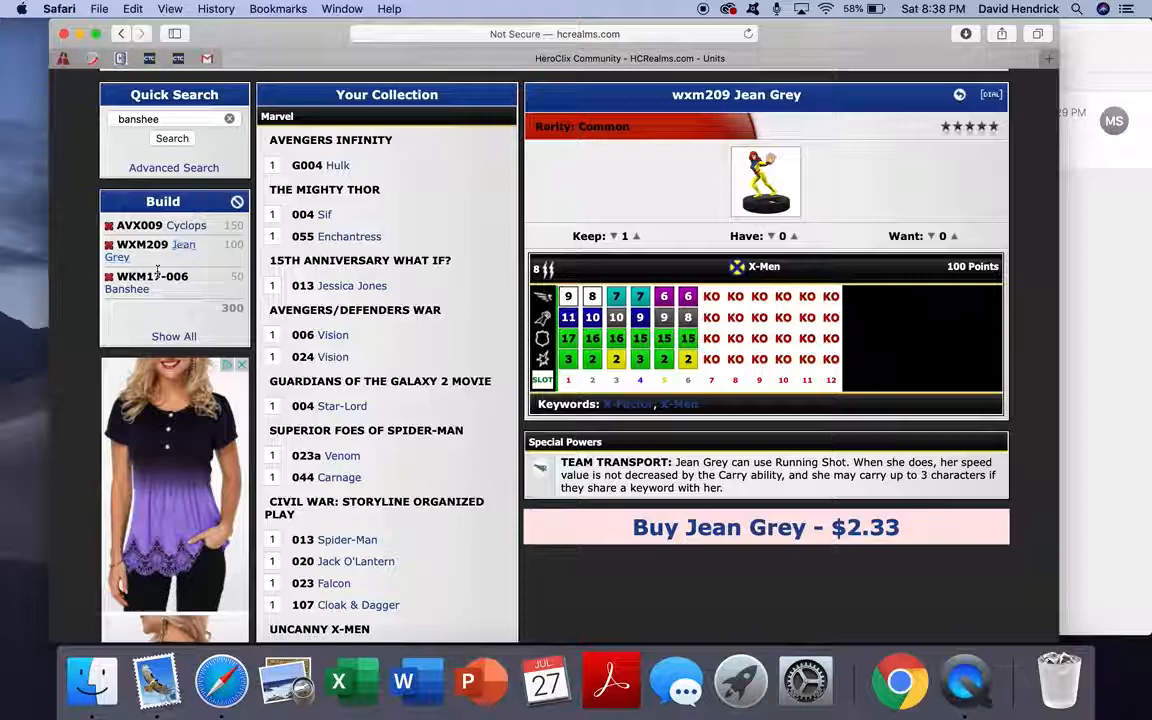
{"action": "left_click", "coordinate": [151, 282]}
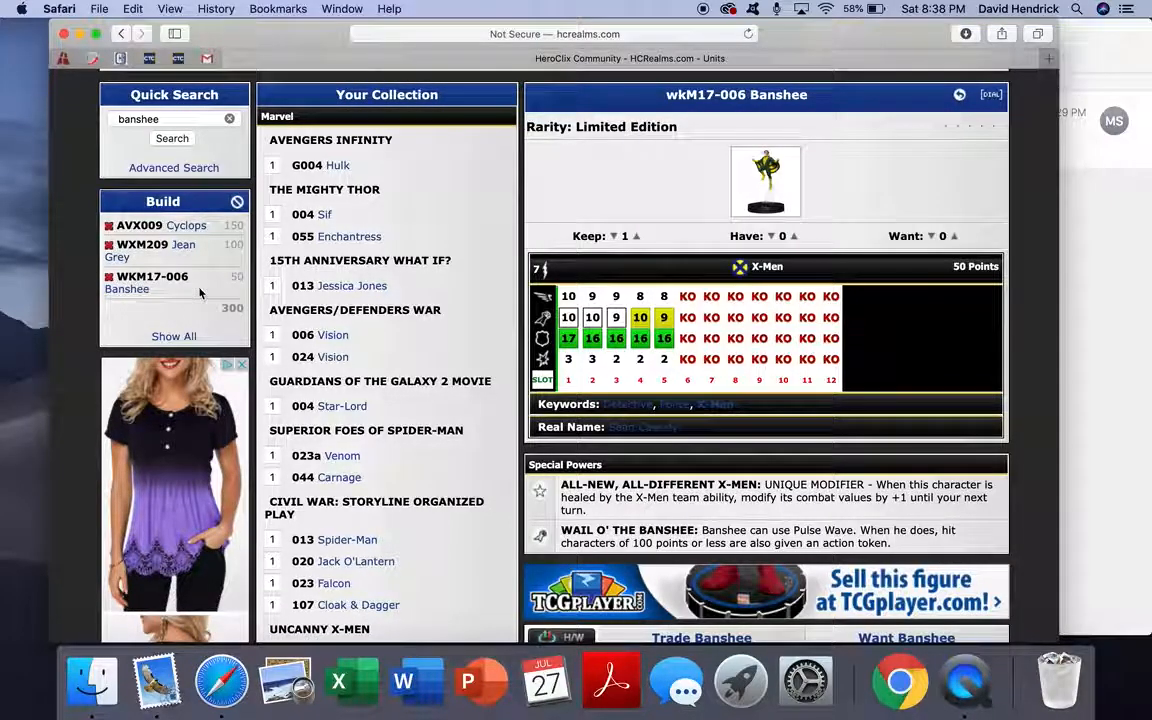